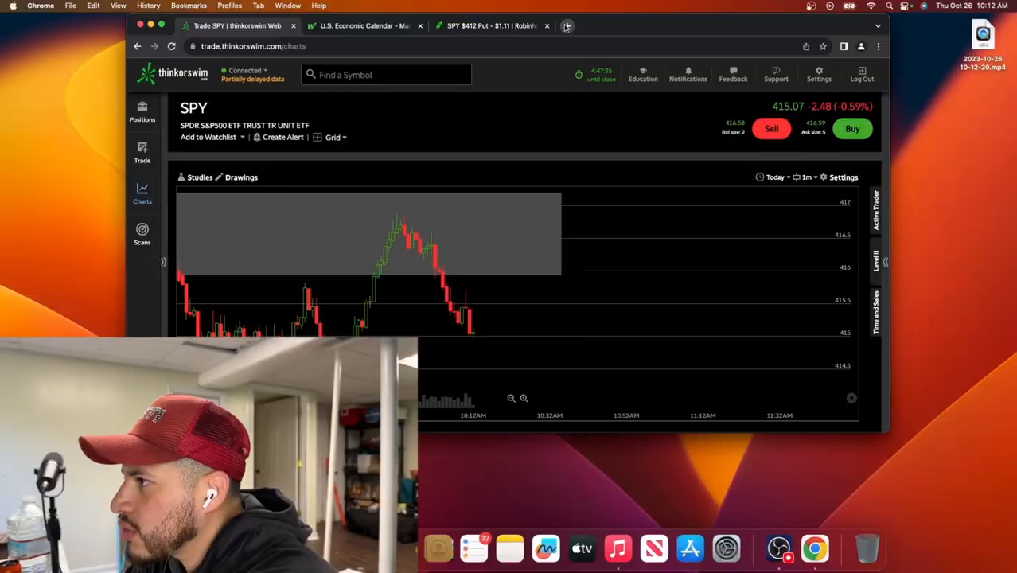
# Step: Enter a $1.10 sell-to-close limit for the SPY $412 put, then return to the SPY chart
pyautogui.click(567, 25)
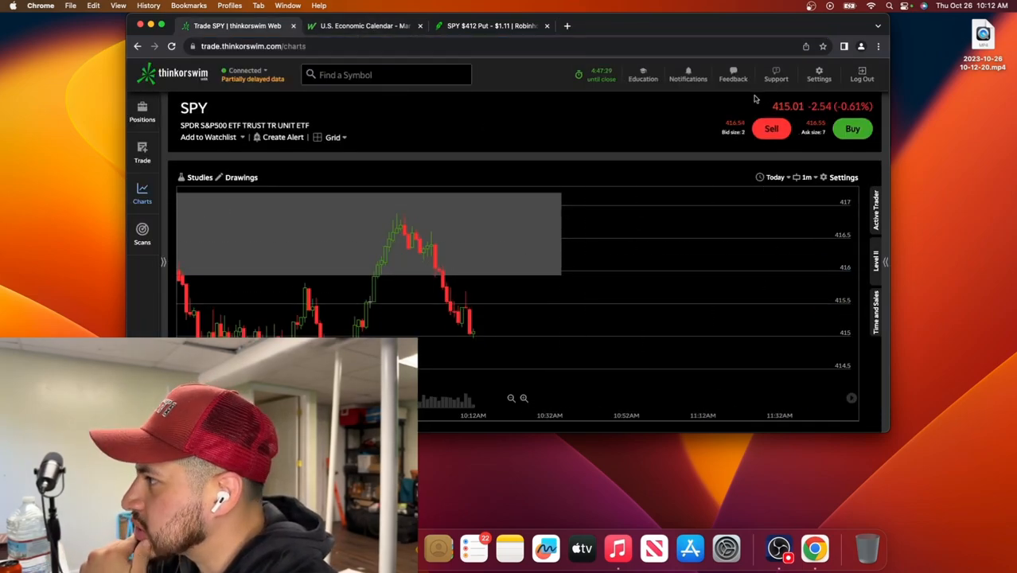
pyautogui.moveTo(722, 190)
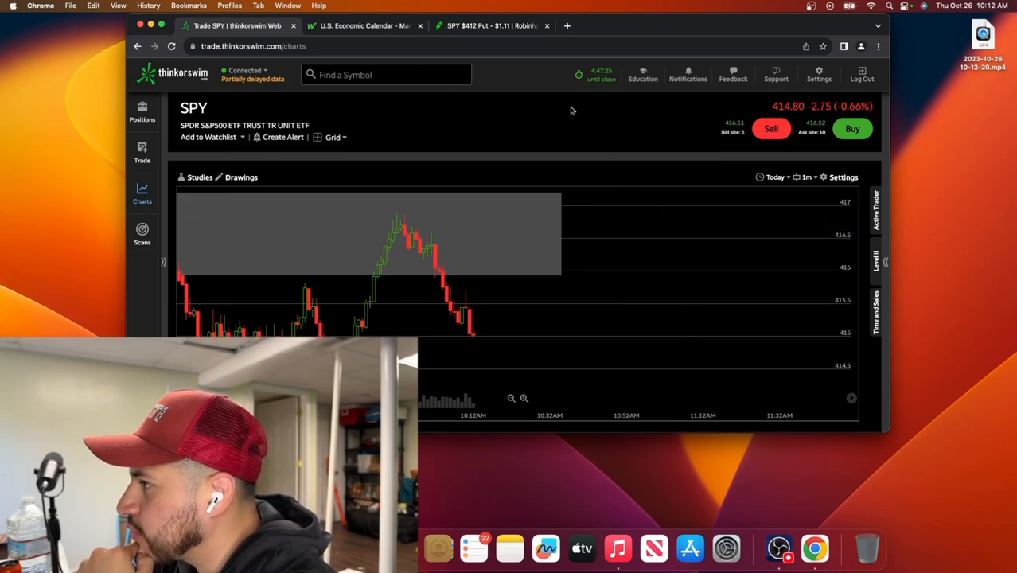
pyautogui.click(491, 25)
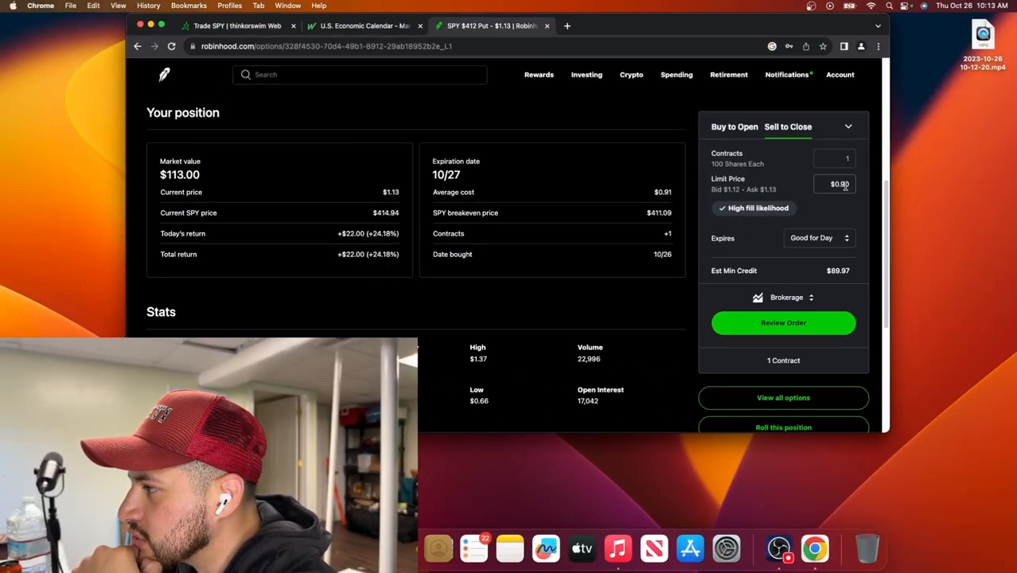
pyautogui.click(836, 184)
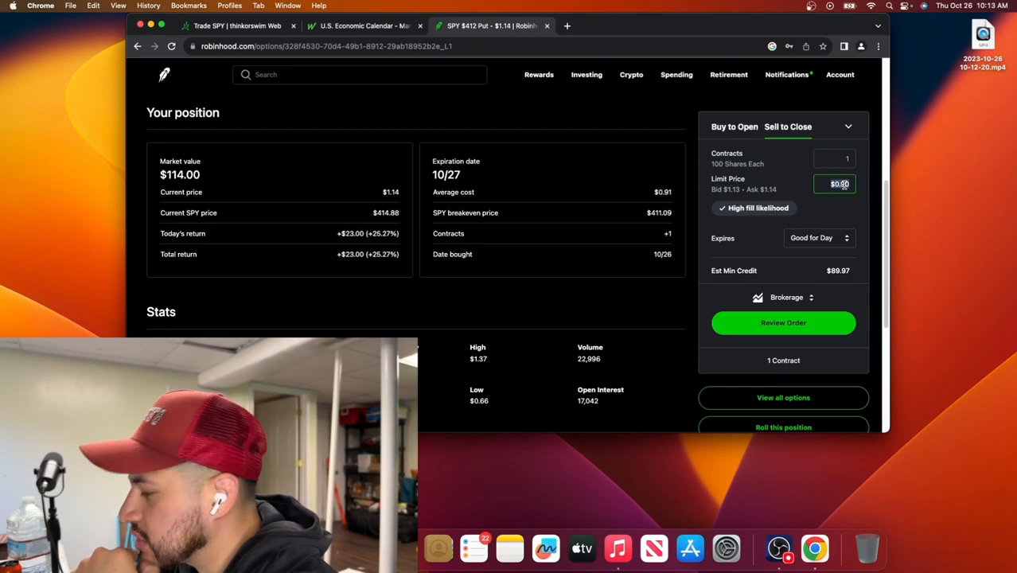
pyautogui.write('1.09')
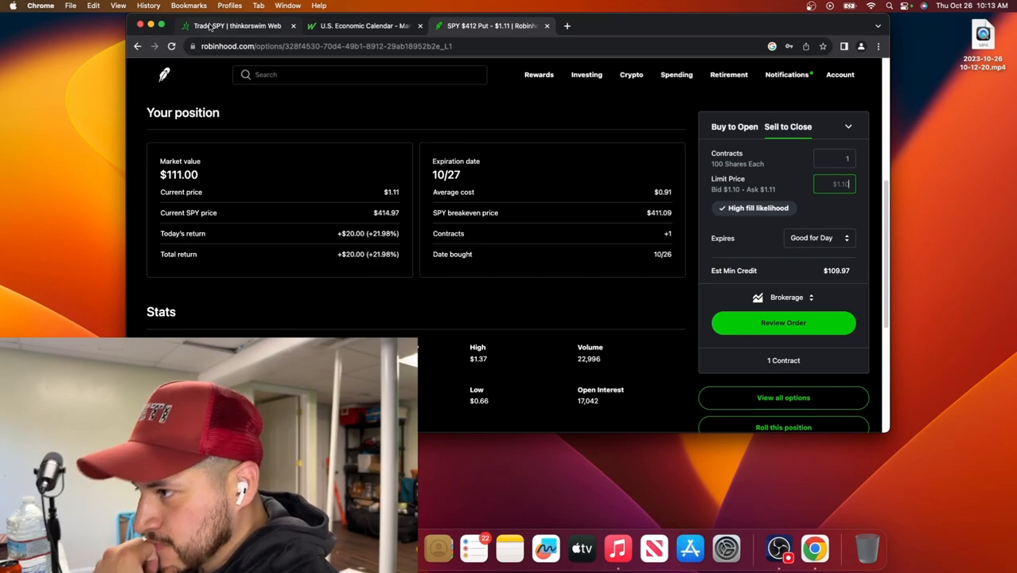
pyautogui.click(234, 25)
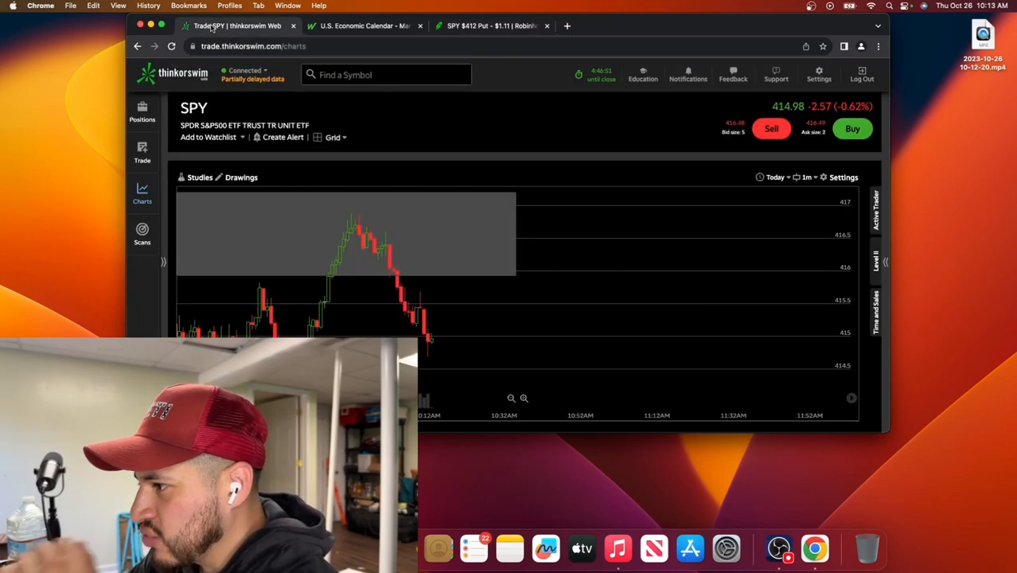